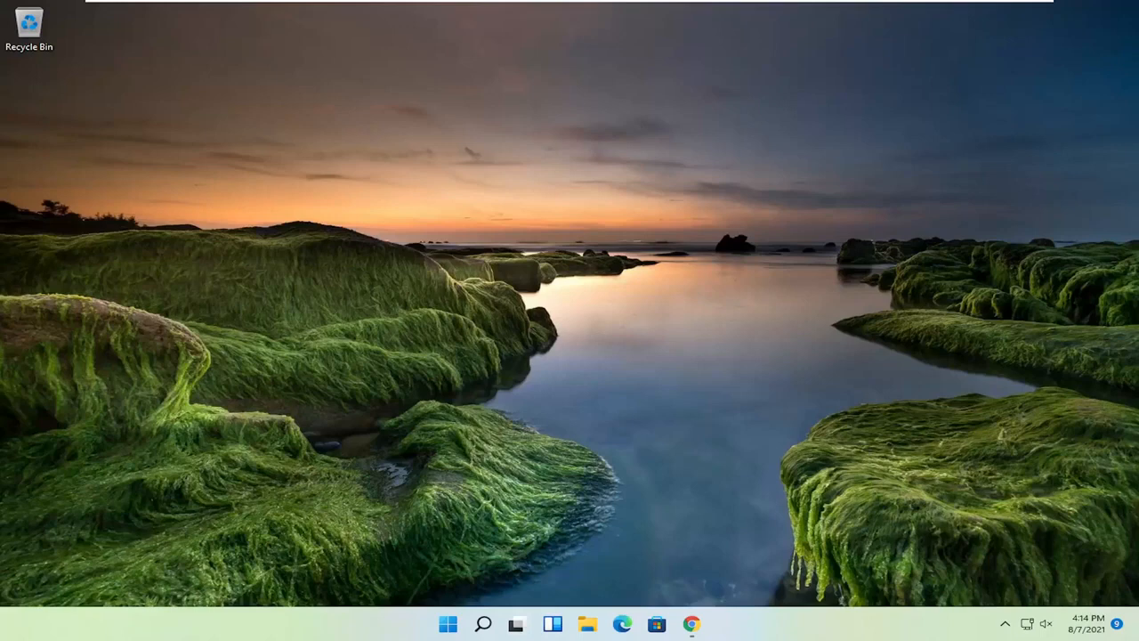
mouse_move(845, 308)
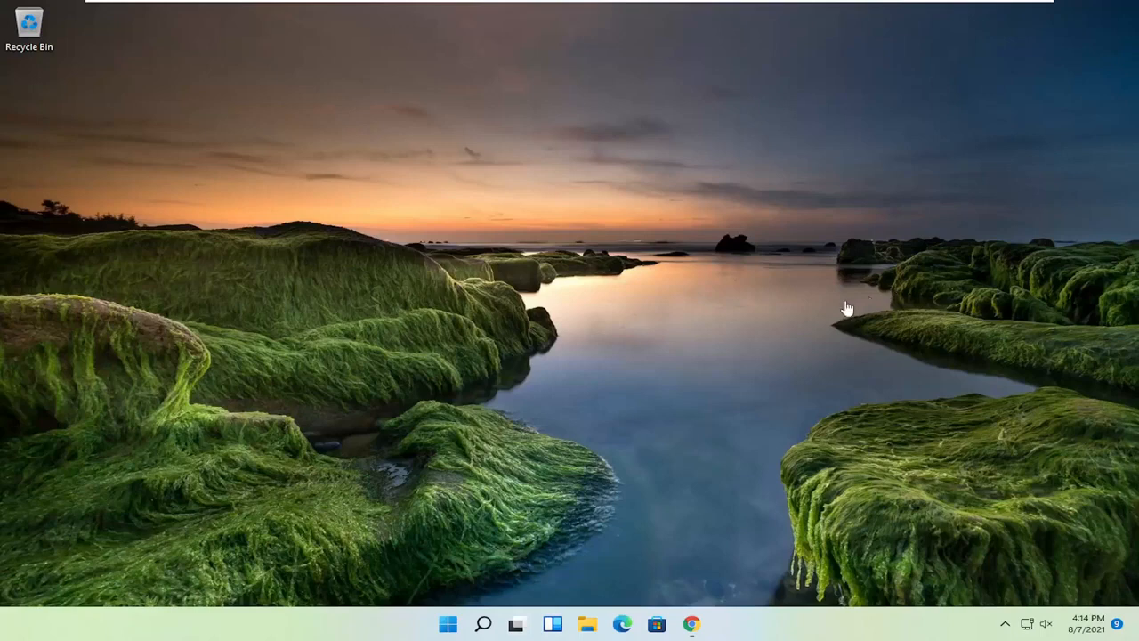
mouse_move(695, 346)
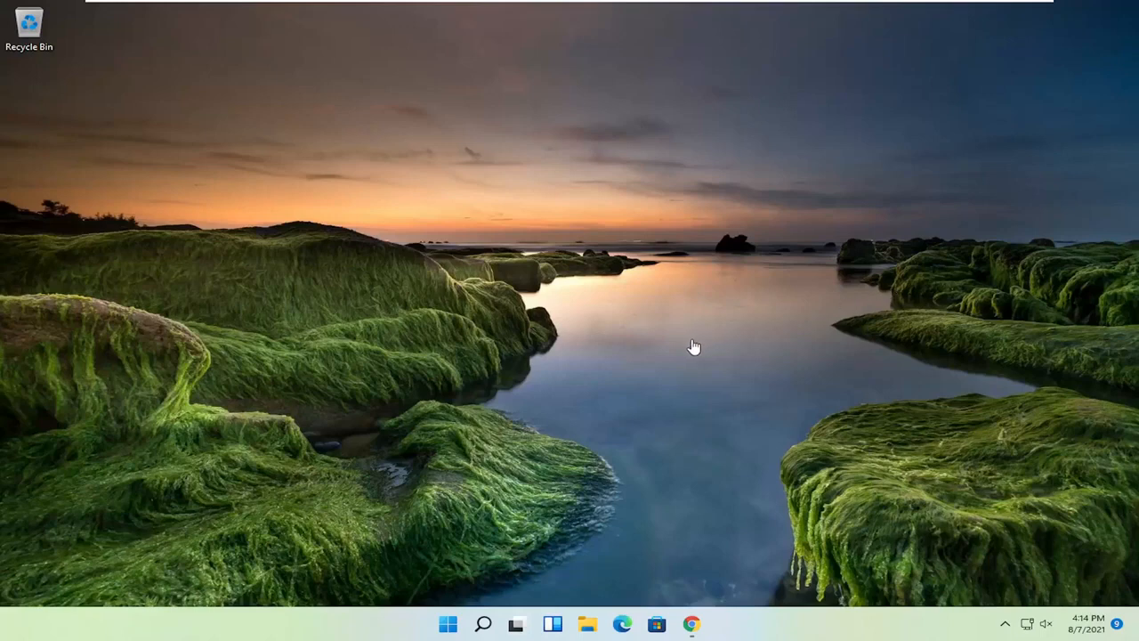
mouse_move(697, 482)
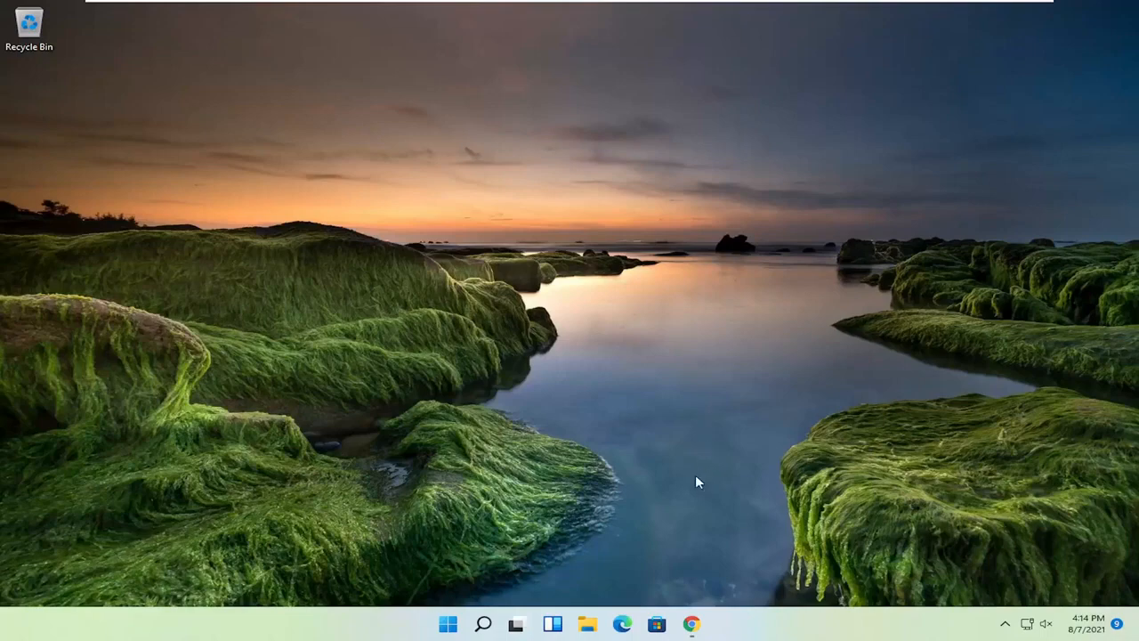
Google 'canon printer drivers' in Chrome and open Canon U.S.A.'s Drivers & Downloads result.
right_click(692, 623)
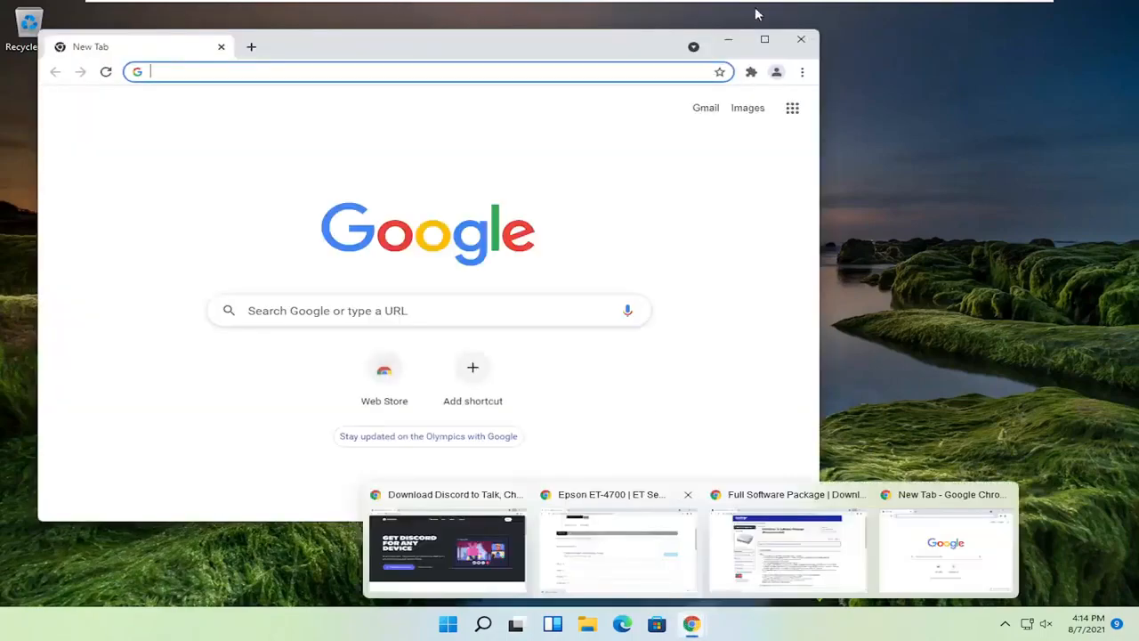
left_click(763, 40)
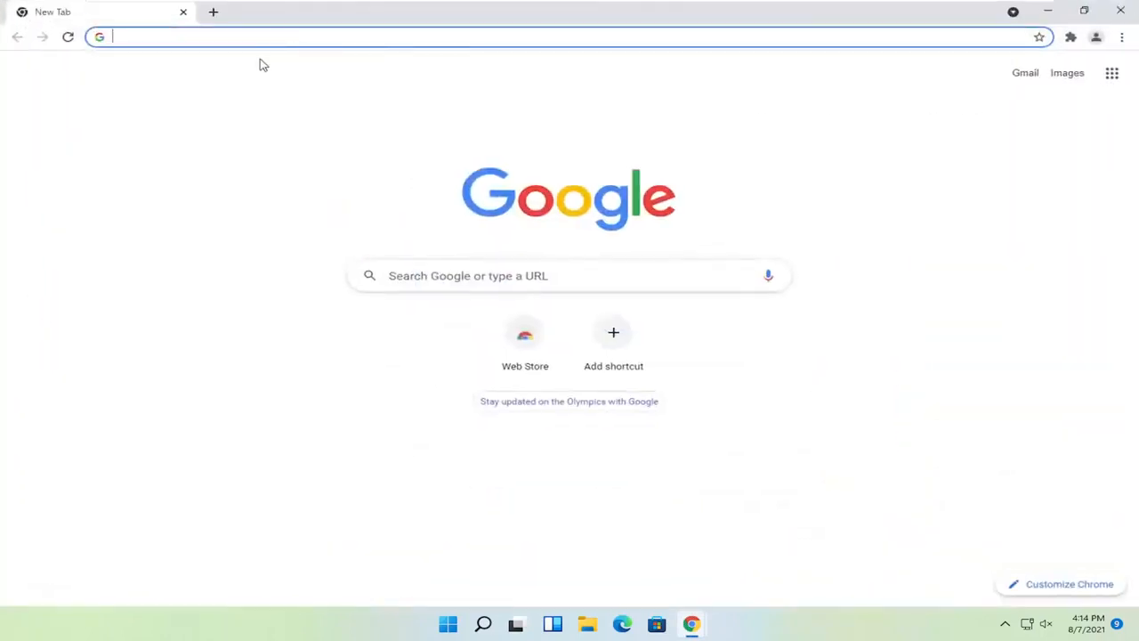
type("canon pri")
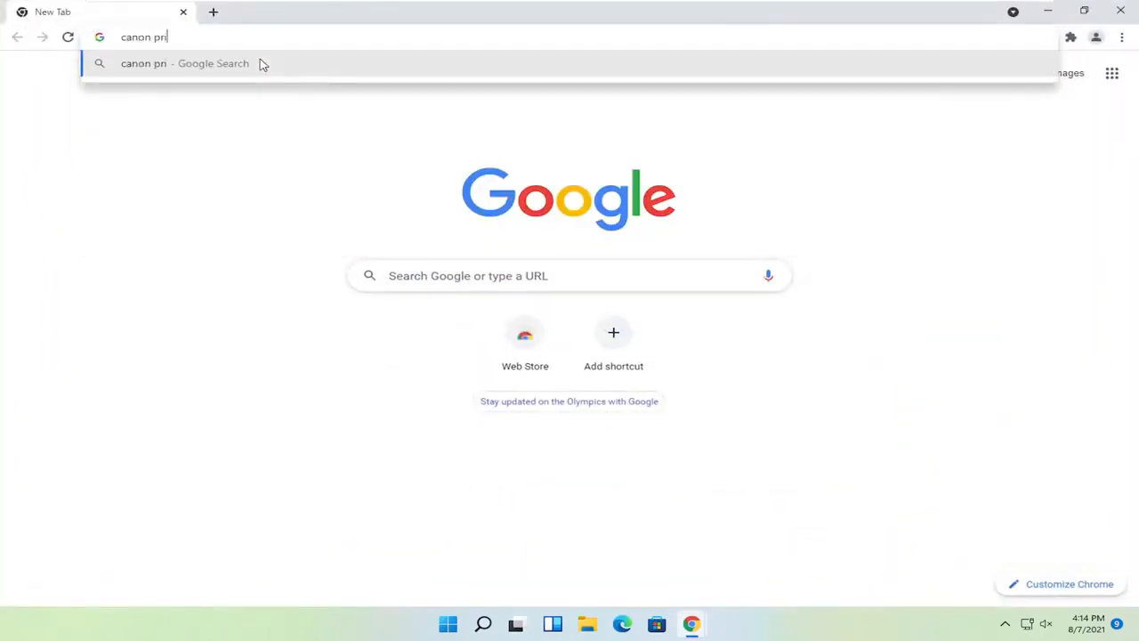
key("Return")
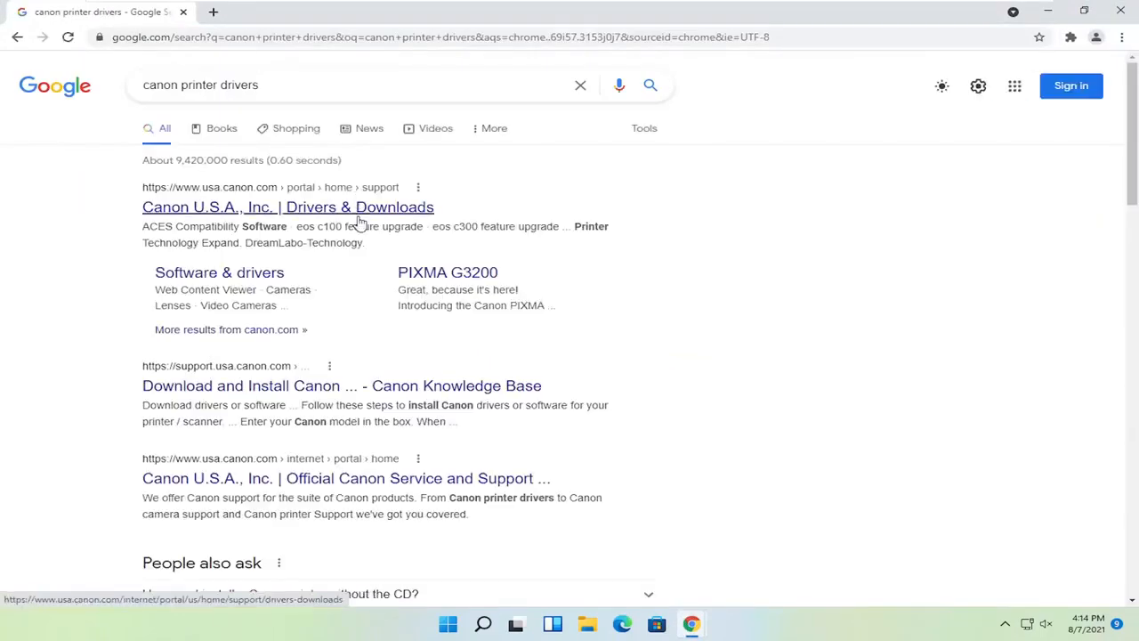
mouse_move(313, 206)
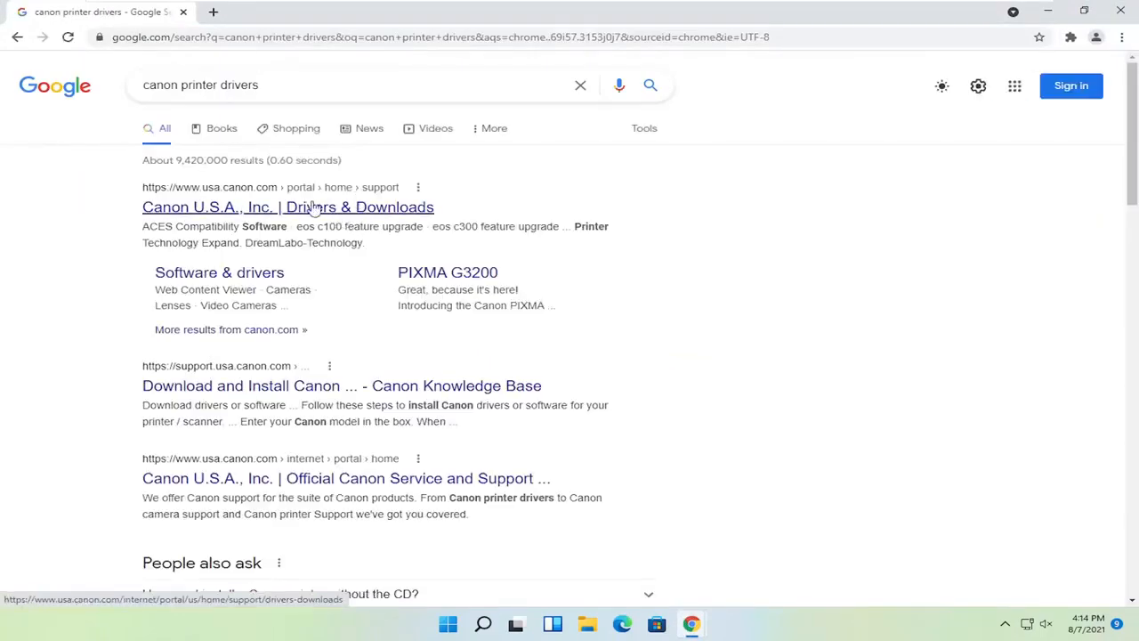
left_click(288, 206)
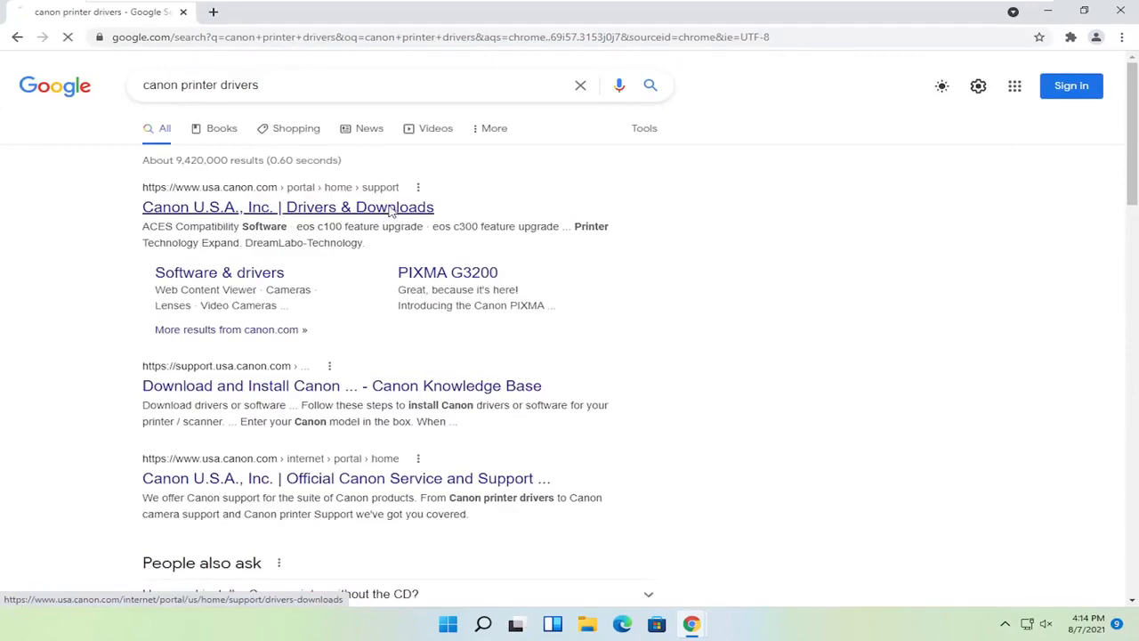
Browse Printers, then PIXMA, and open the PIXMA G2200 Drivers & Downloads page.
left_click(287, 206)
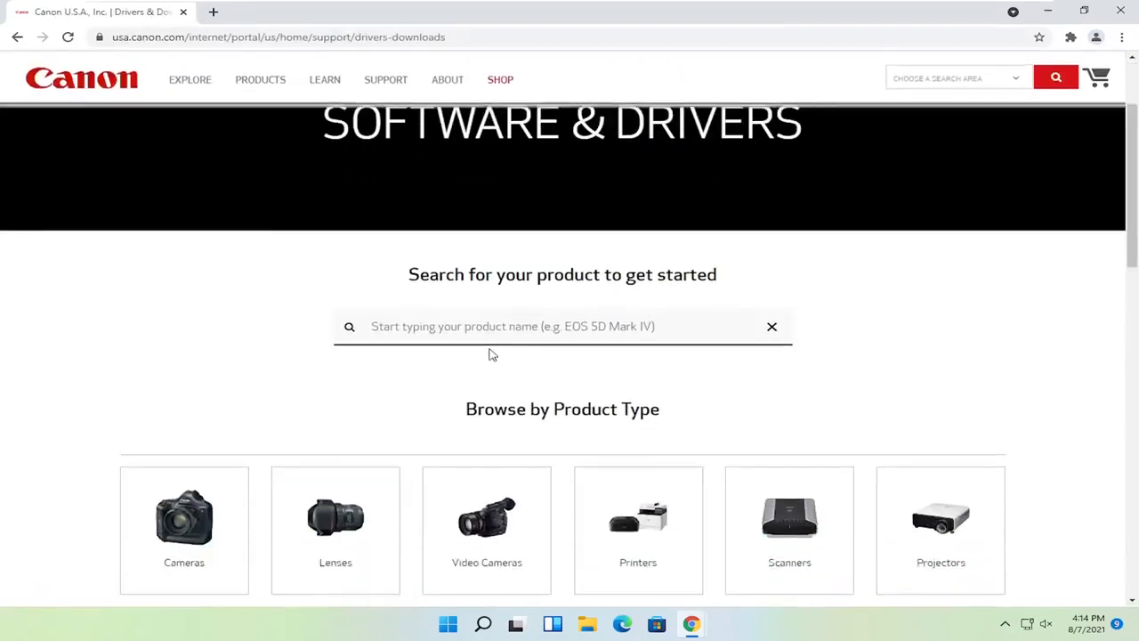
left_click(562, 326)
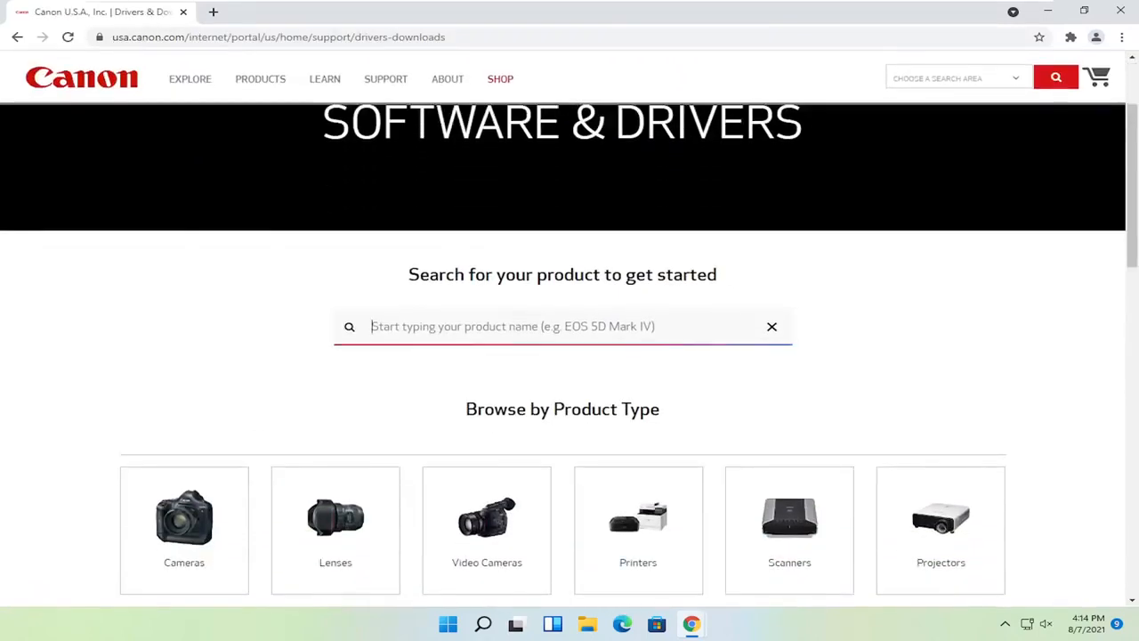
scroll("down", 3)
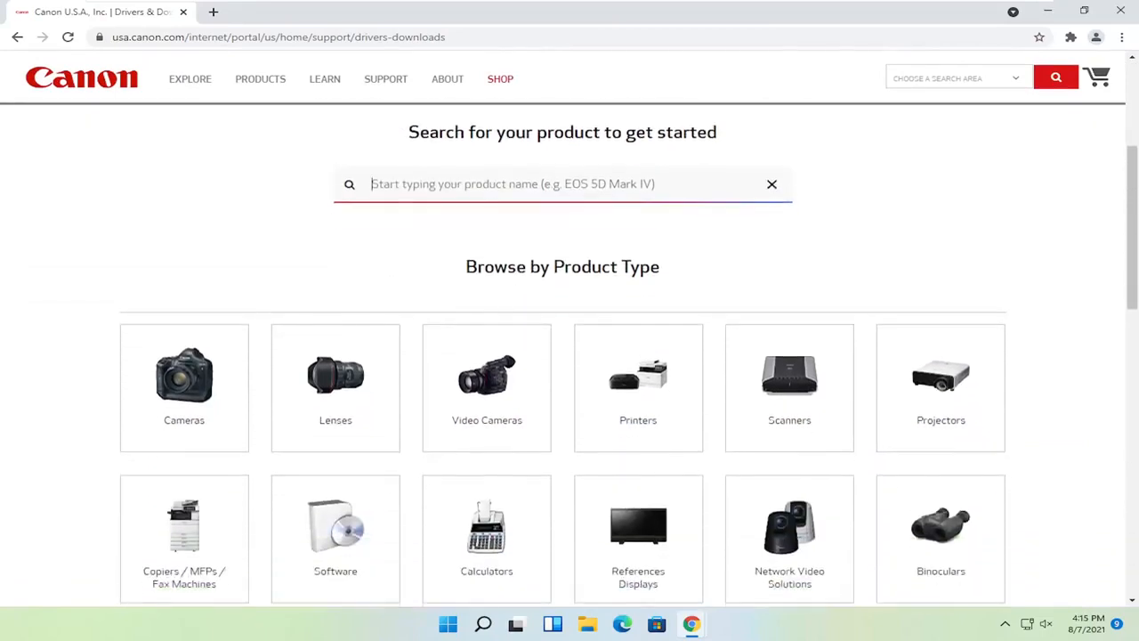
scroll("down", 3)
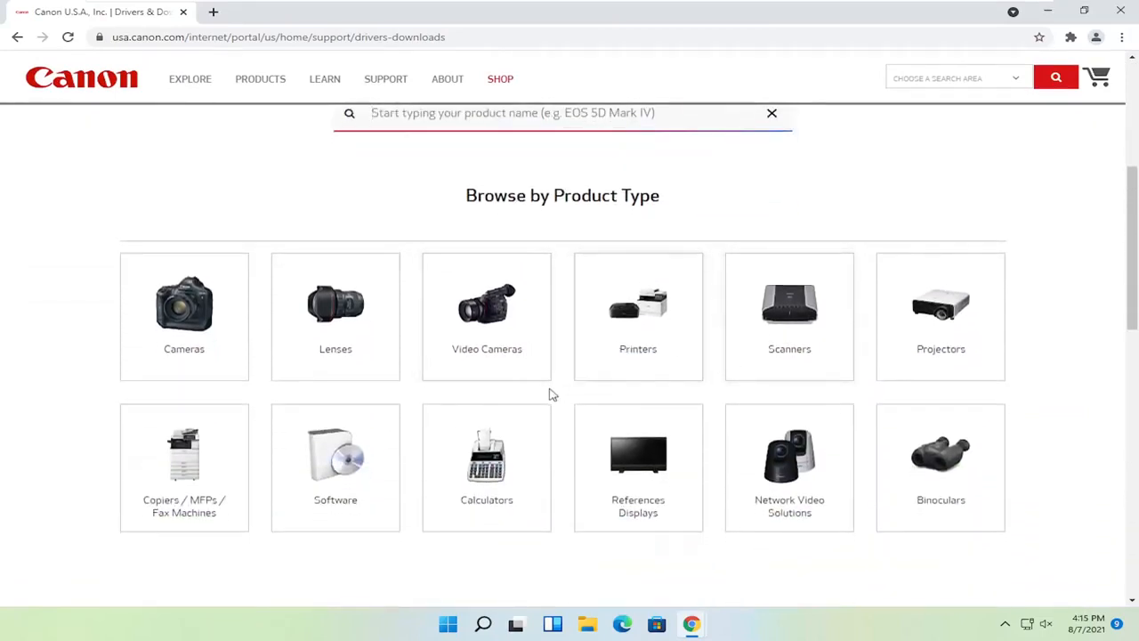
left_click(637, 316)
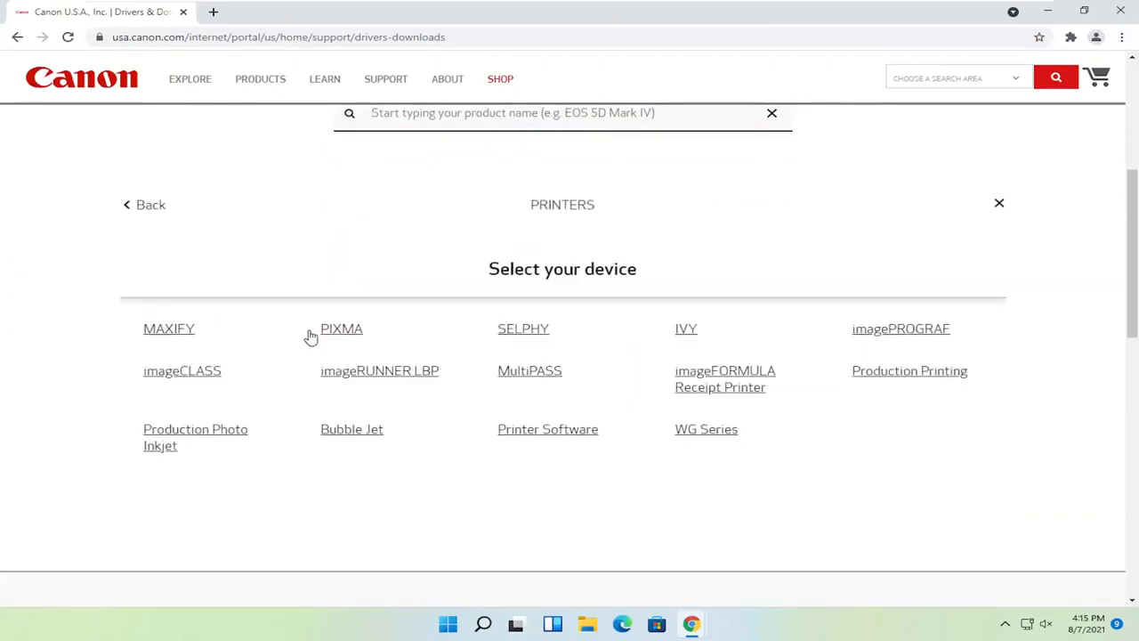
left_click(341, 329)
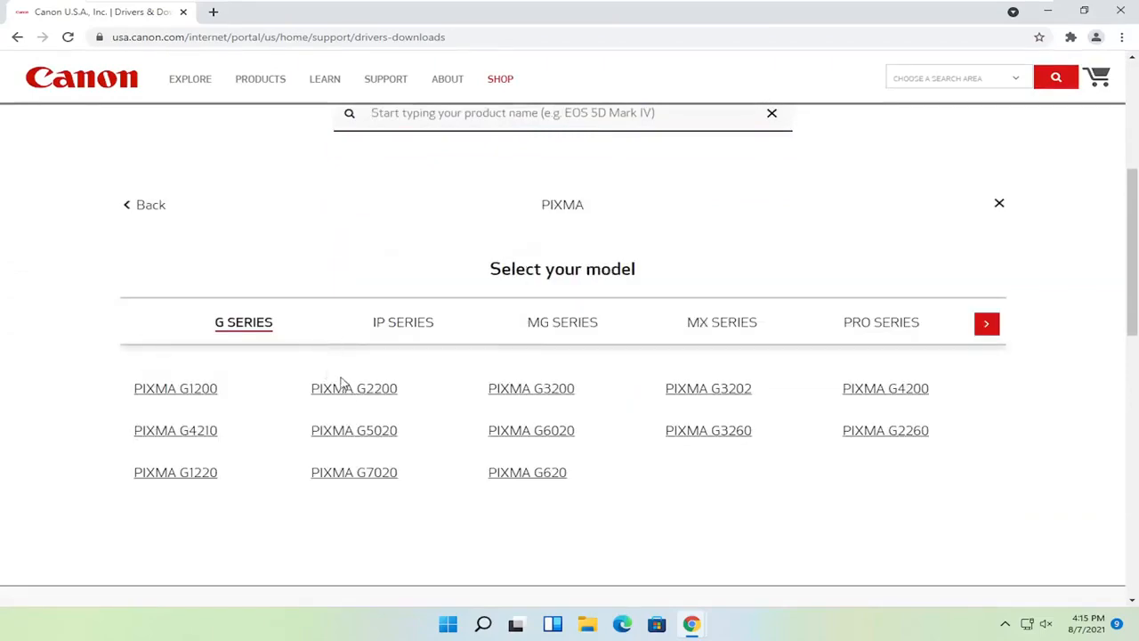
left_click(353, 388)
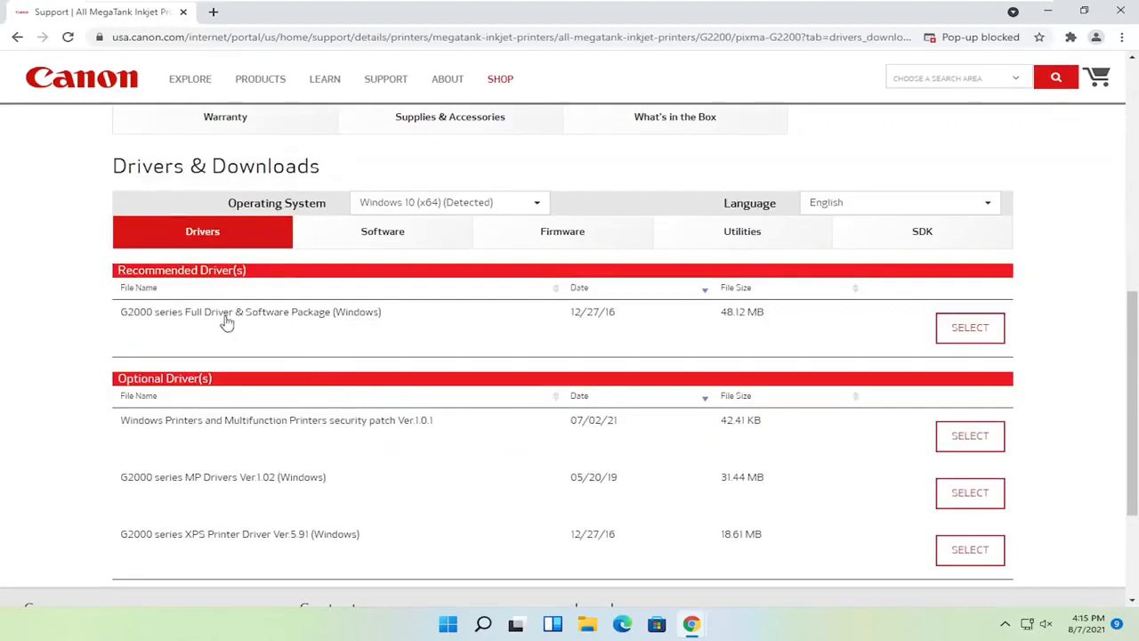
mouse_move(299, 323)
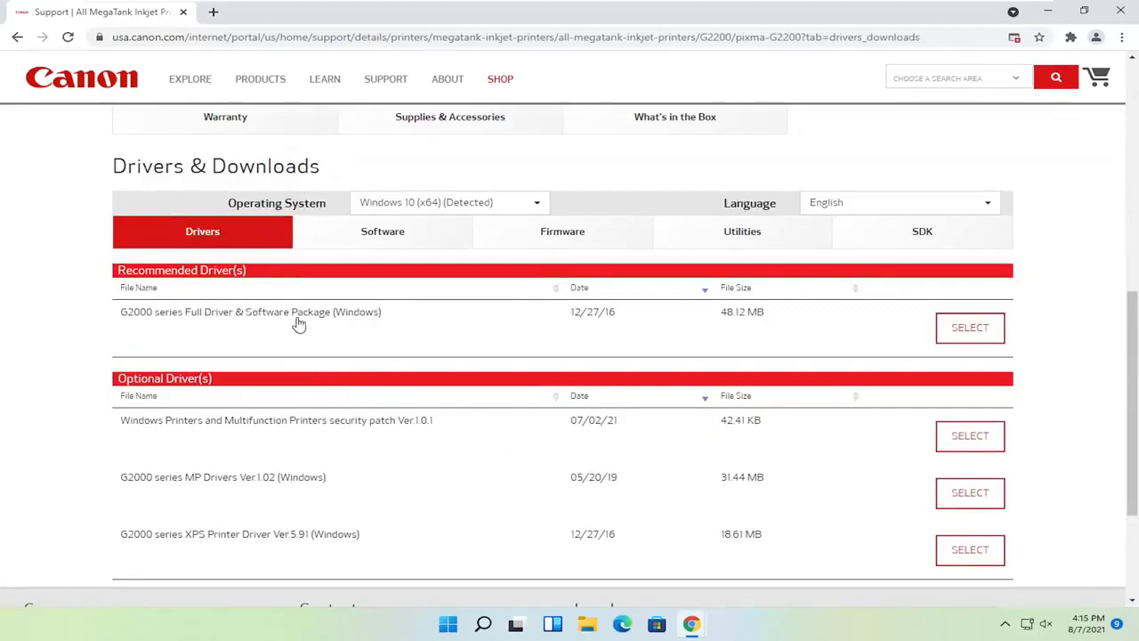
Select the Full Driver & Software Package under Recommended Driver(s) and start its download.
scroll("down", 3)
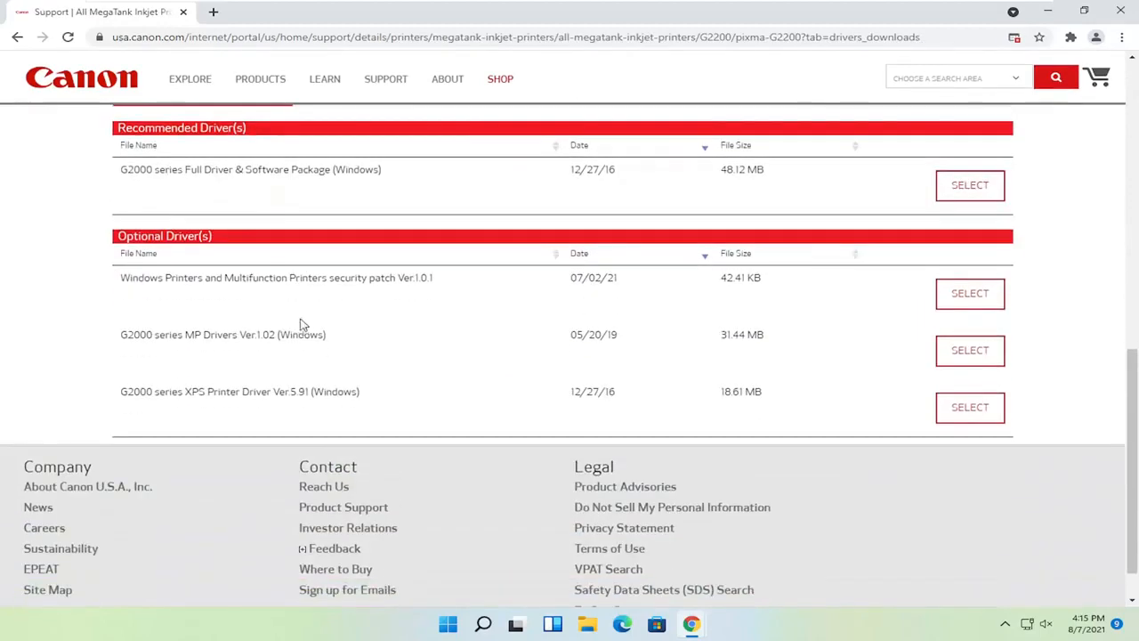
scroll("up", 3)
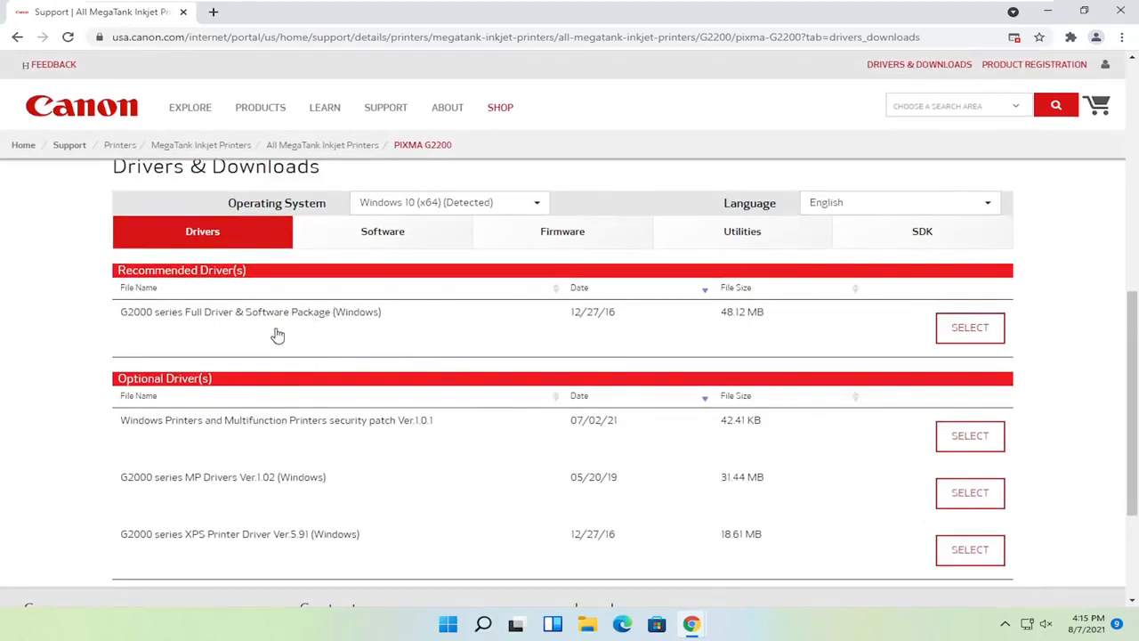
mouse_move(316, 317)
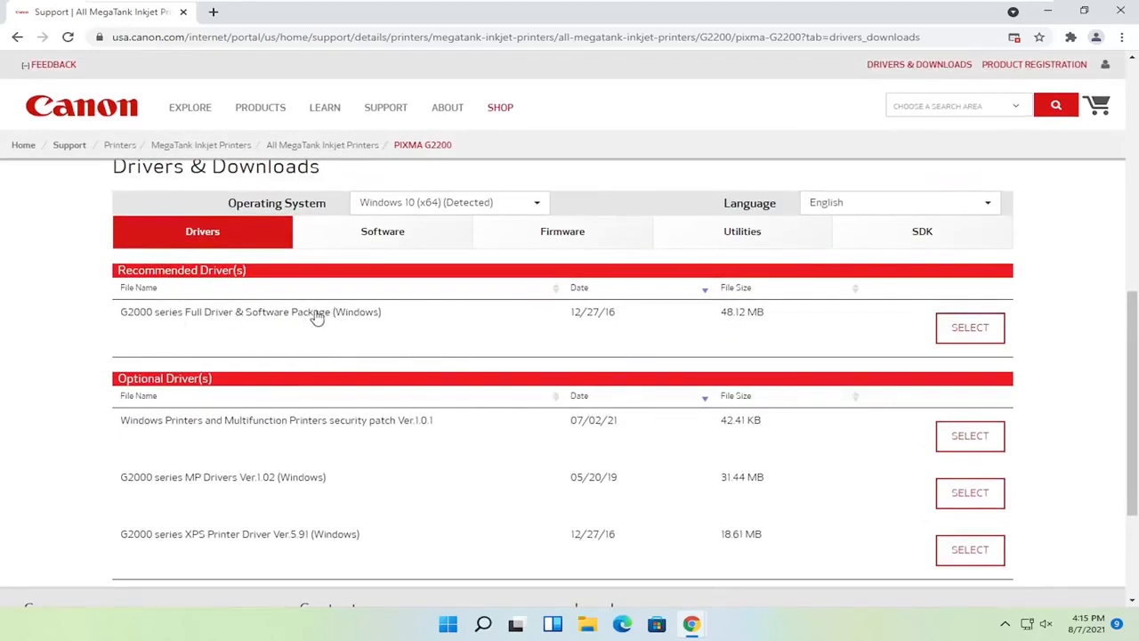
left_click(970, 327)
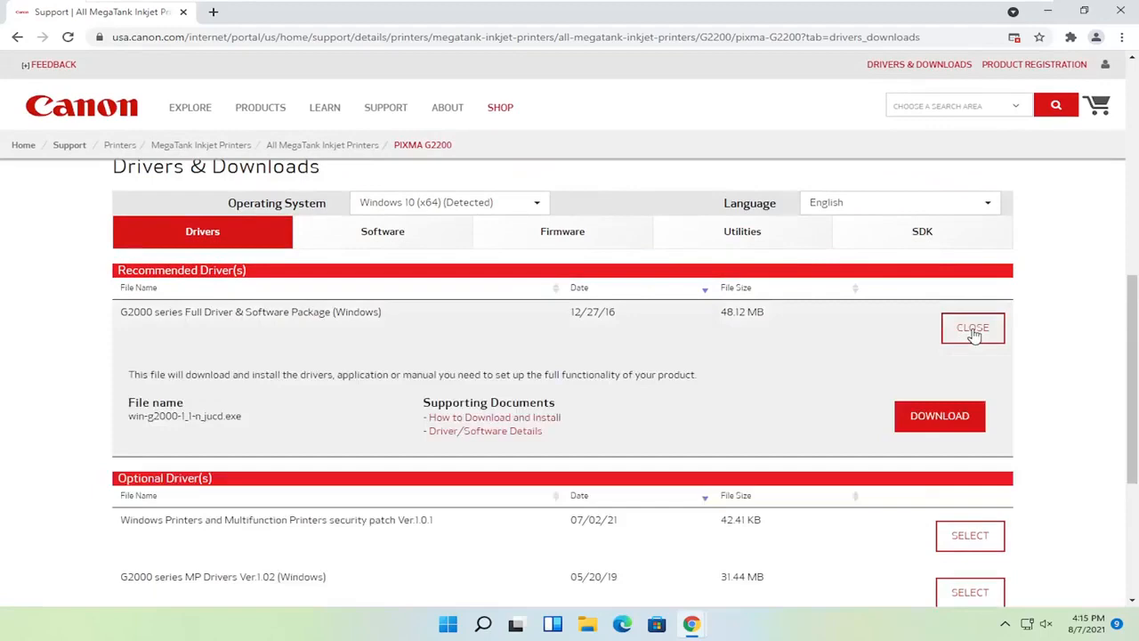
left_click(940, 416)
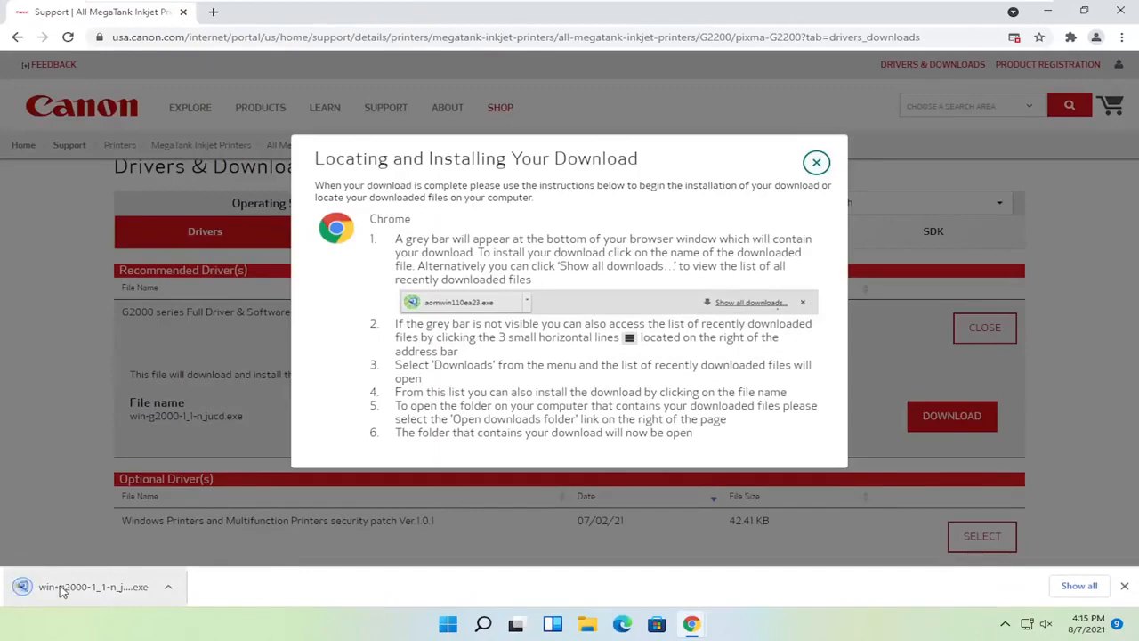
Run the downloaded G2000 series installer .exe from Chrome's downloads.
left_click(94, 587)
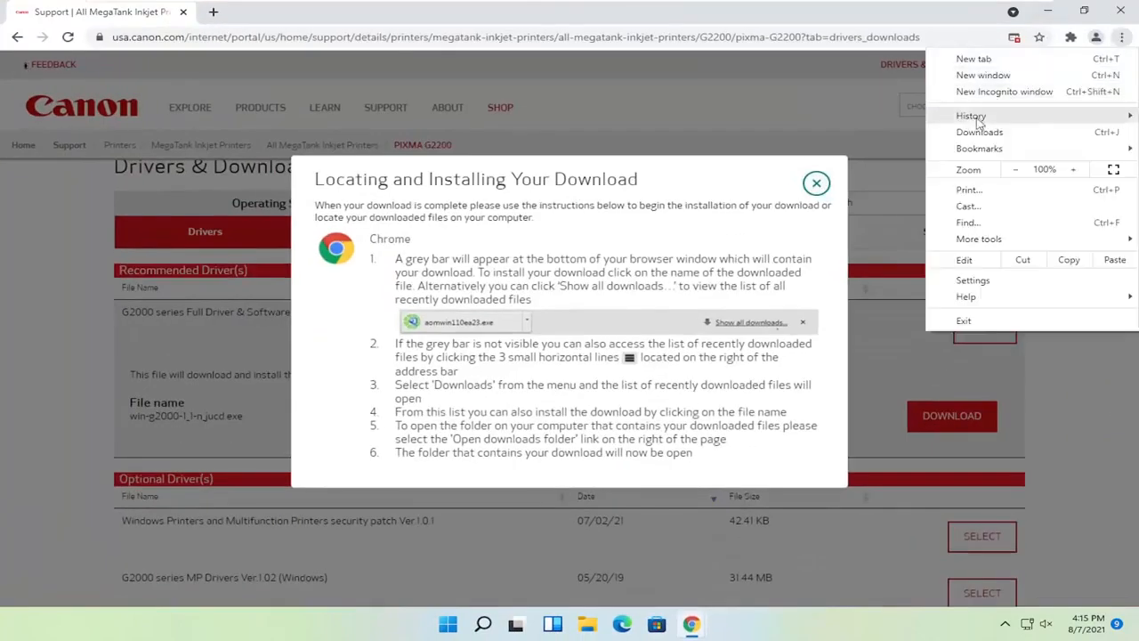
left_click(979, 131)
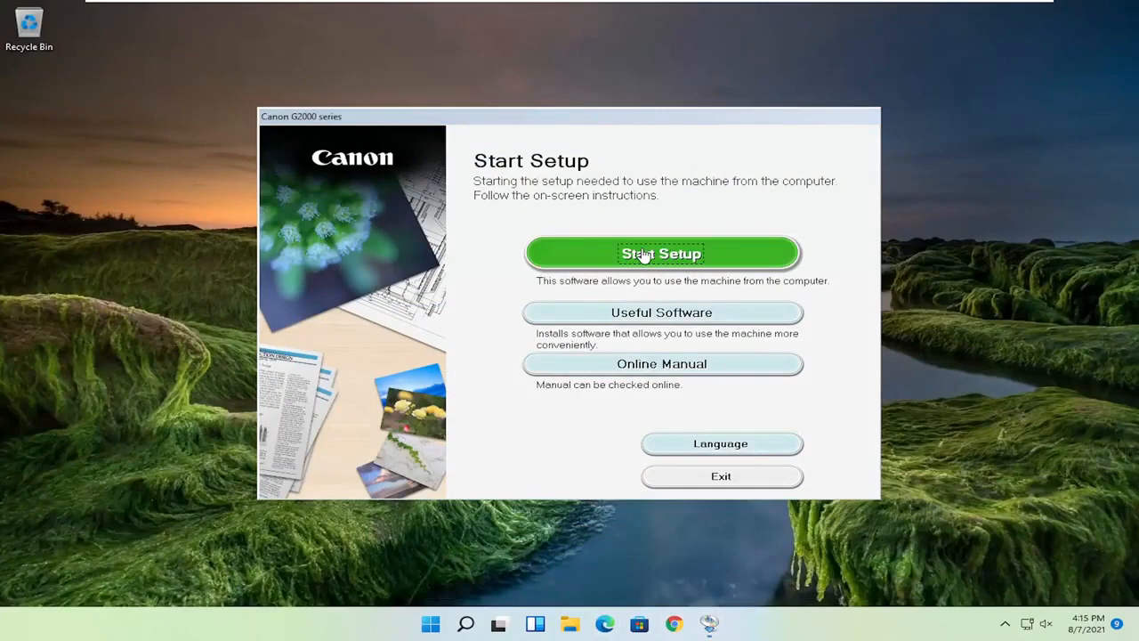
Start Setup and reach Select Country or Region with United States highlighted.
left_click(661, 253)
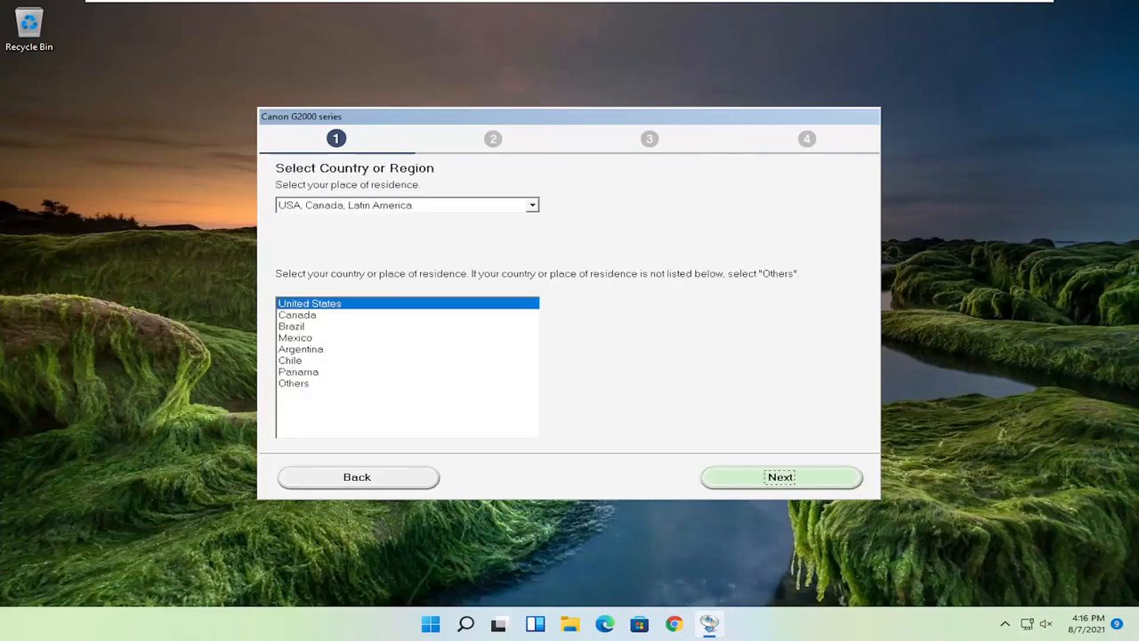
mouse_move(520, 323)
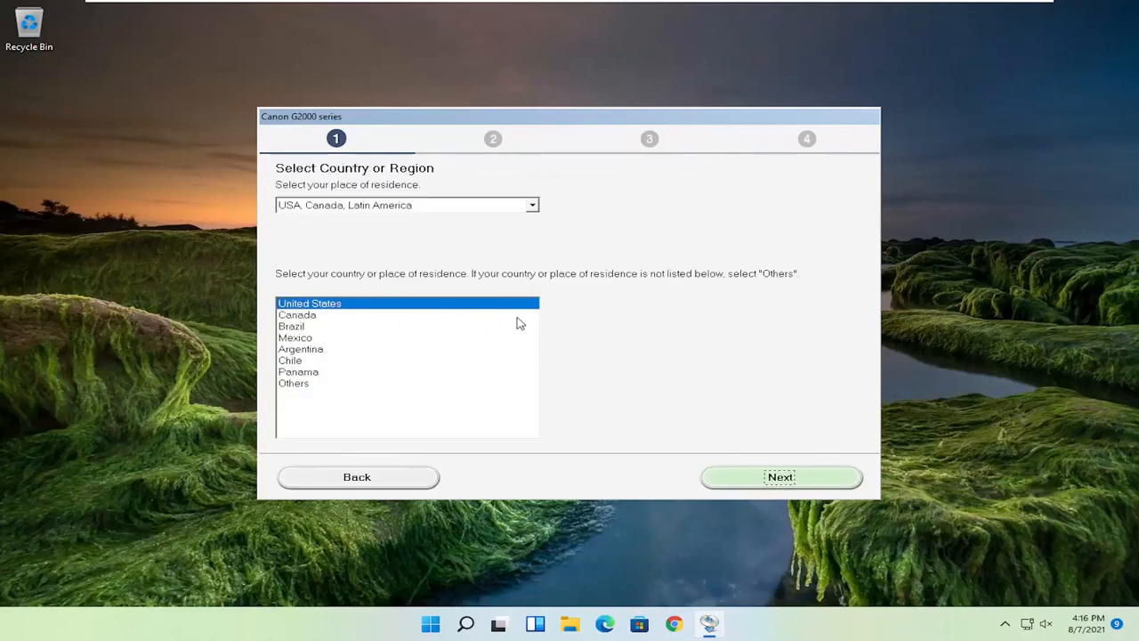
Confirm United States, accept the license, reject the Extended Survey Program, and pass the firewall notice.
left_click(779, 476)
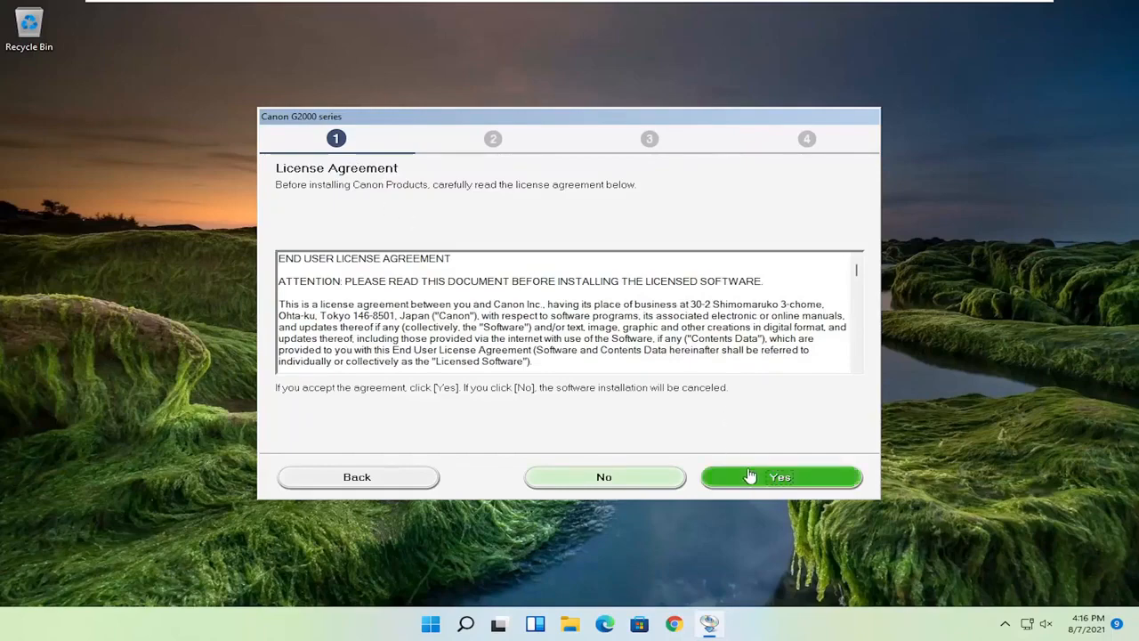
left_click(780, 476)
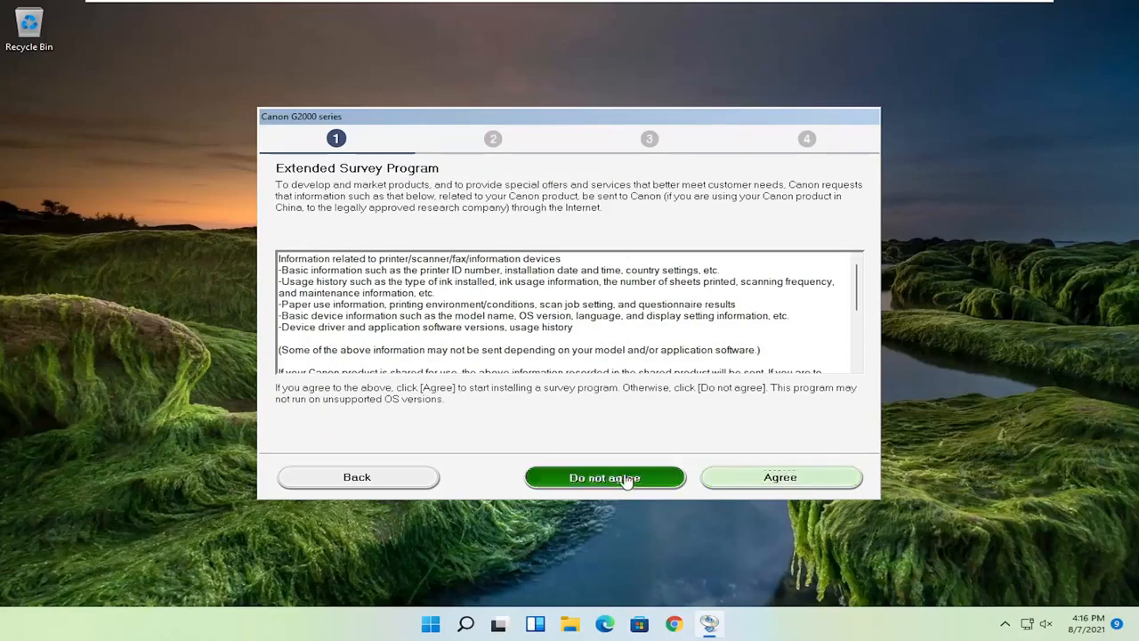
left_click(604, 477)
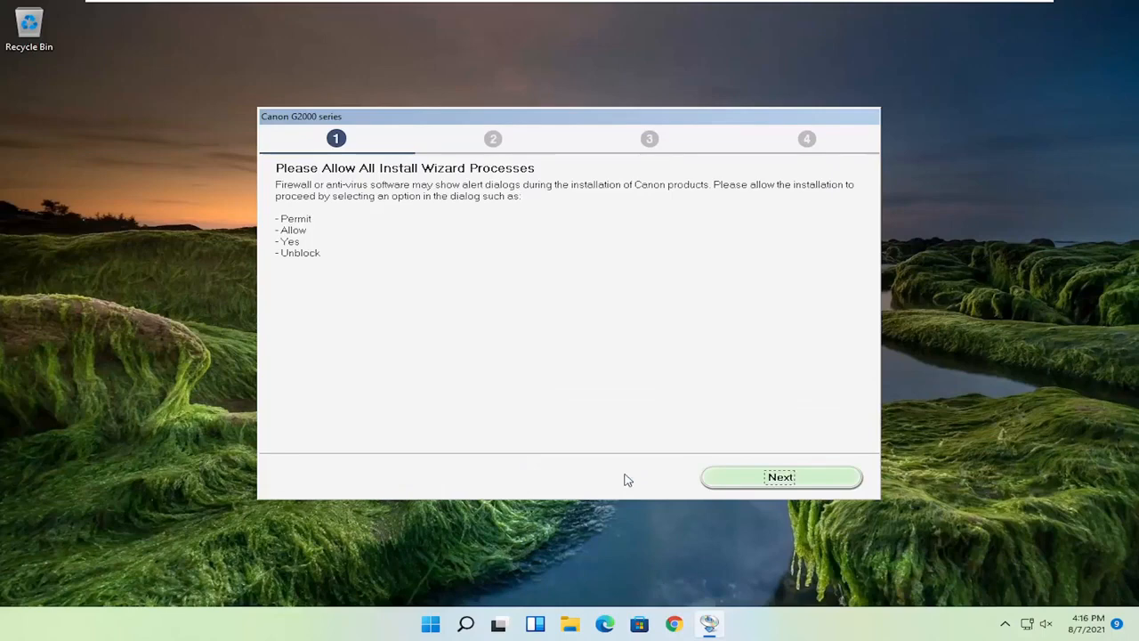
left_click(780, 477)
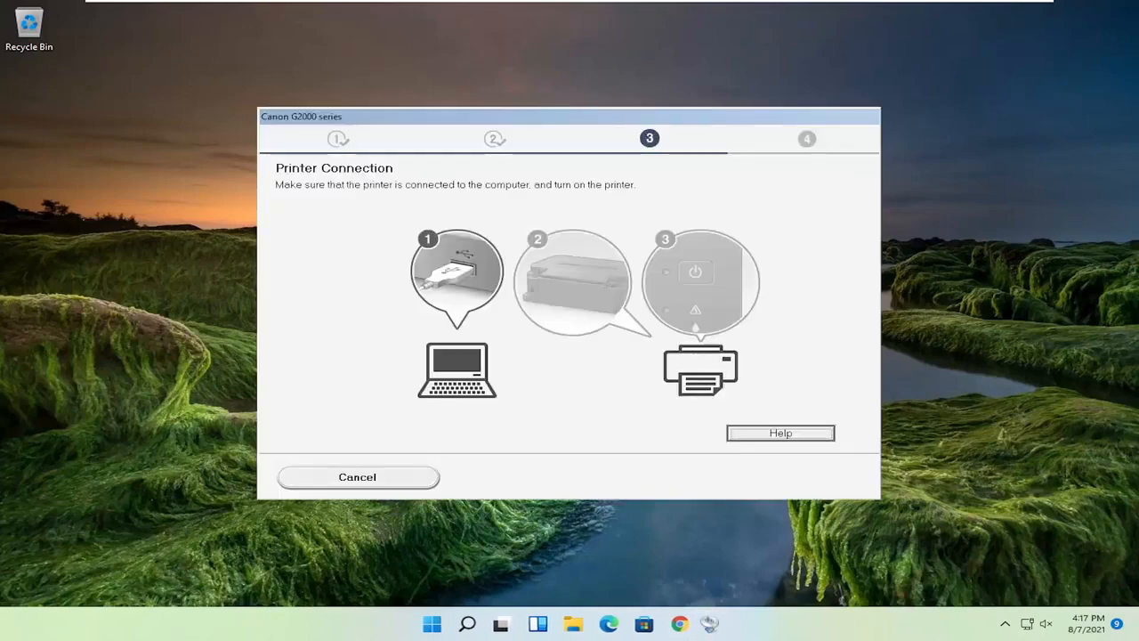
mouse_move(701, 210)
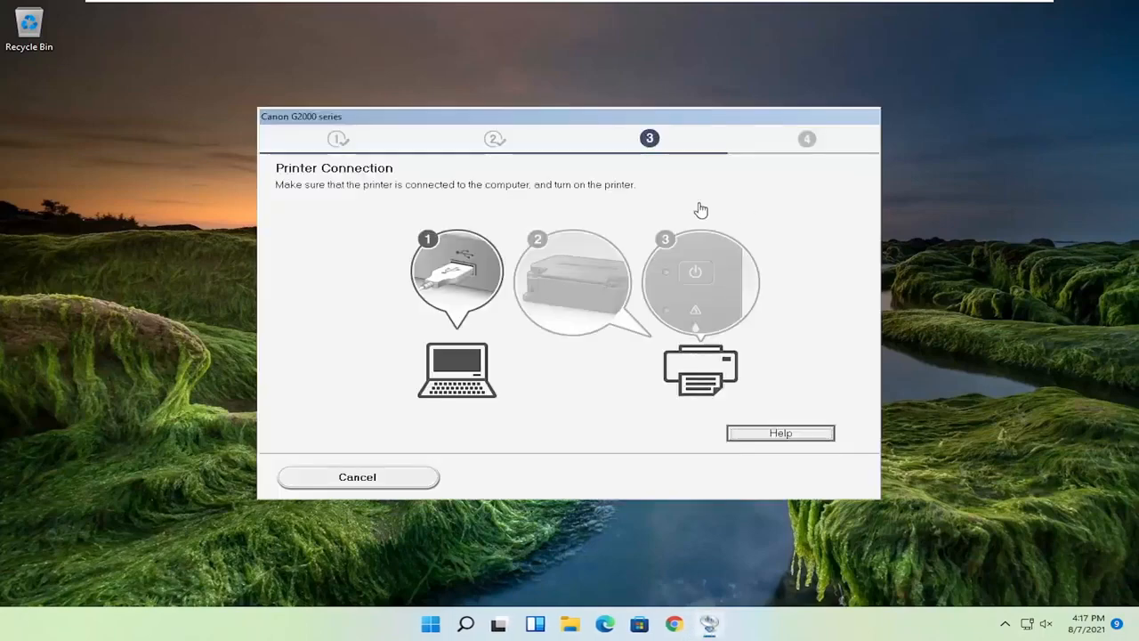